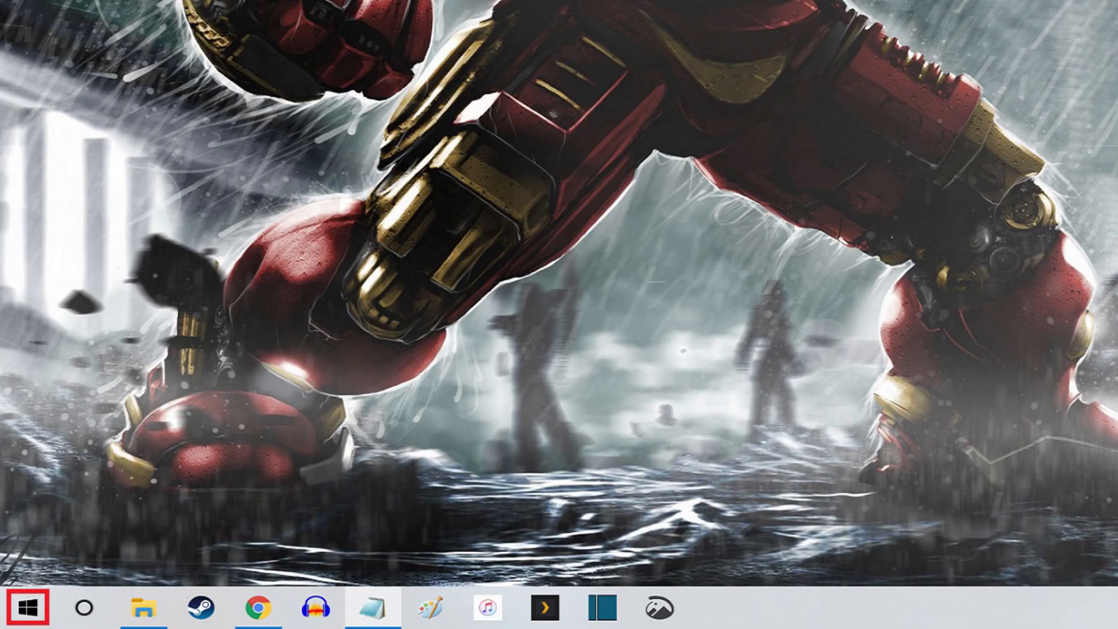
- Open Windows Settings from the Start button's power-user menu
right_click(21, 609)
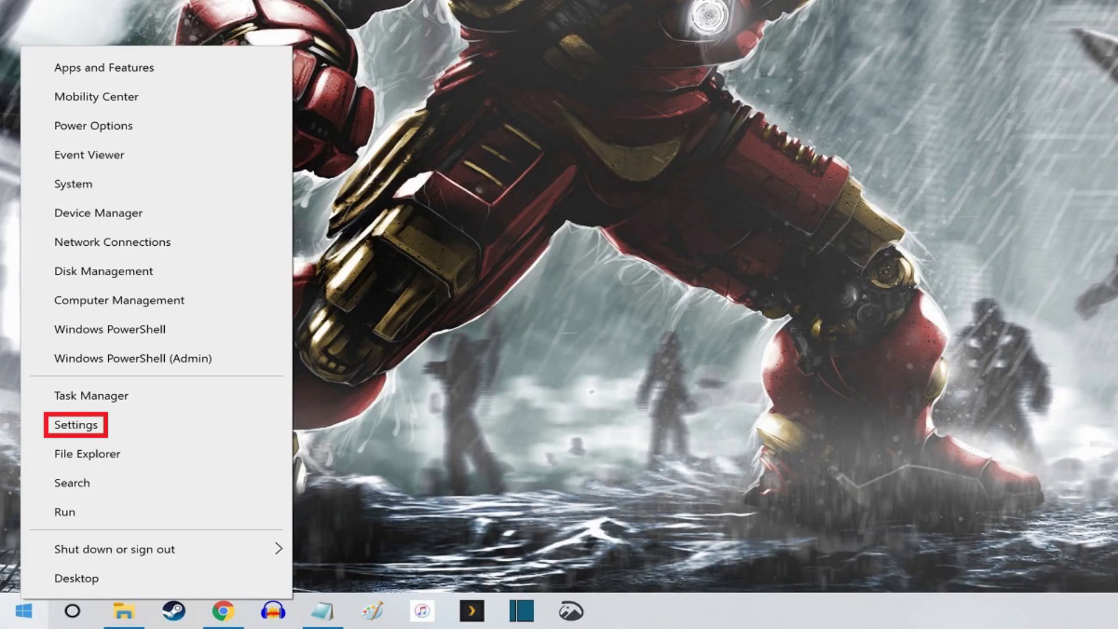
left_click(75, 424)
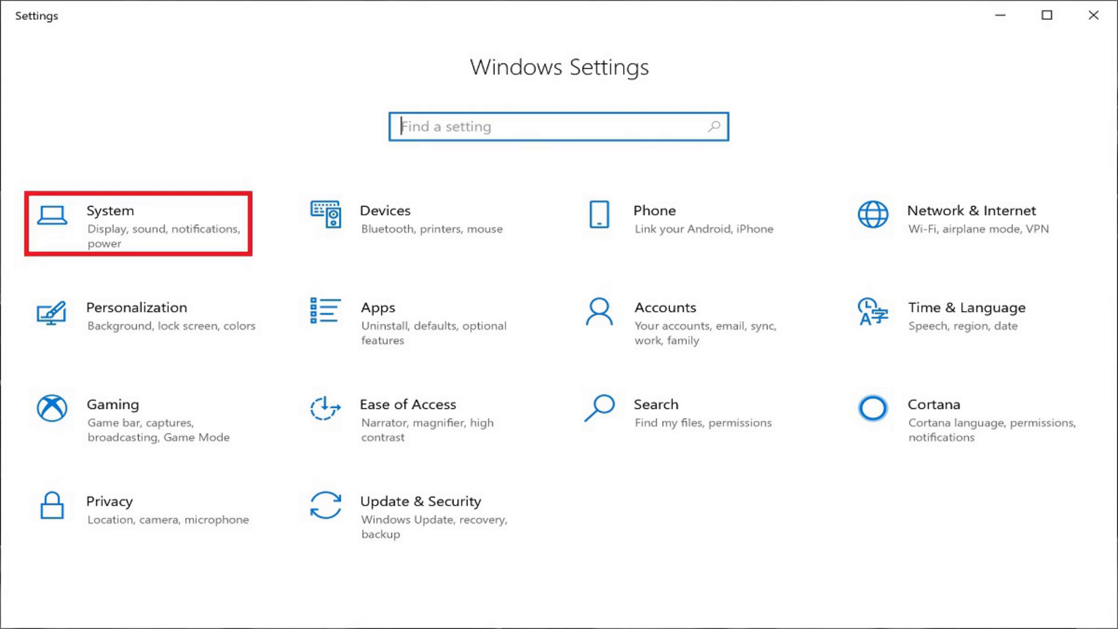
- Open the System category, which lands on the Display page
left_click(107, 223)
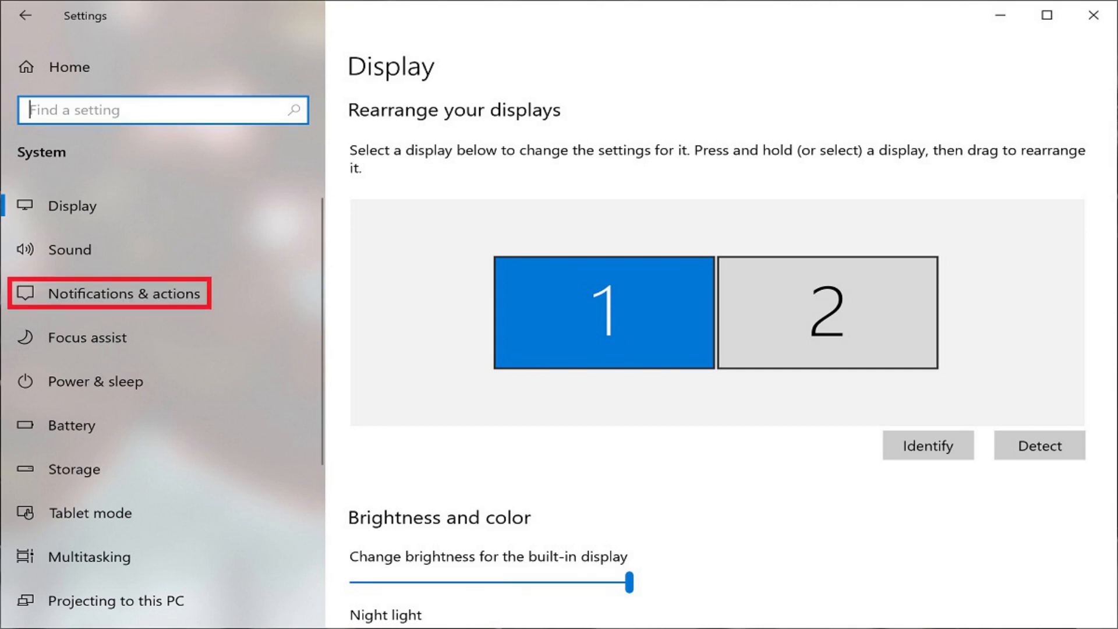
- Go to the Notifications & actions page in the System sidebar
left_click(109, 293)
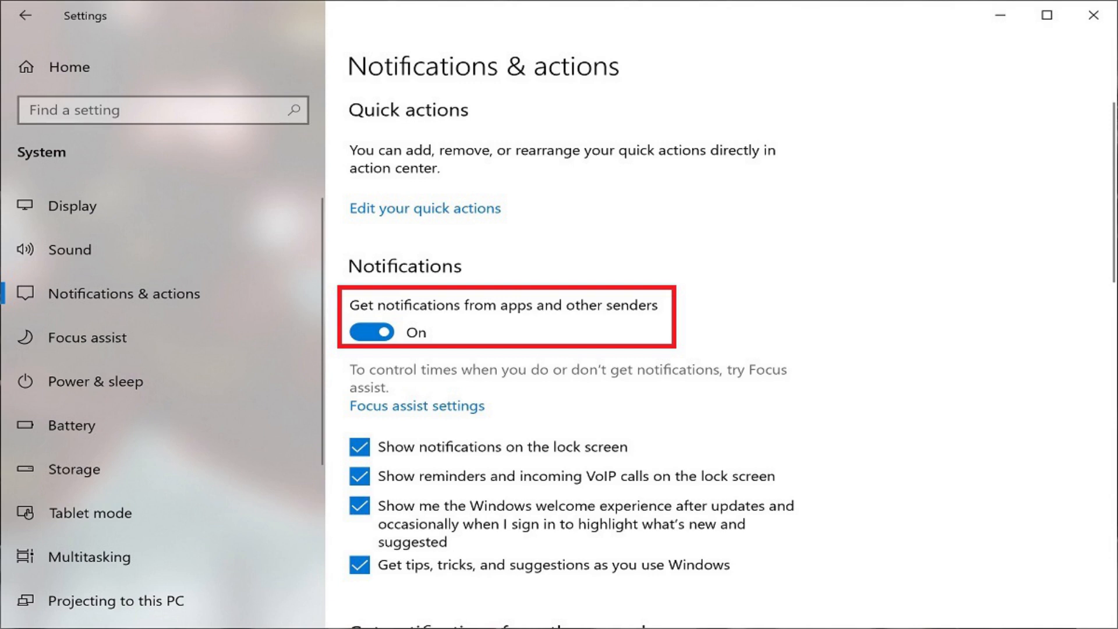
- Switch the 'Get notifications from apps and other senders' toggle Off
left_click(370, 332)
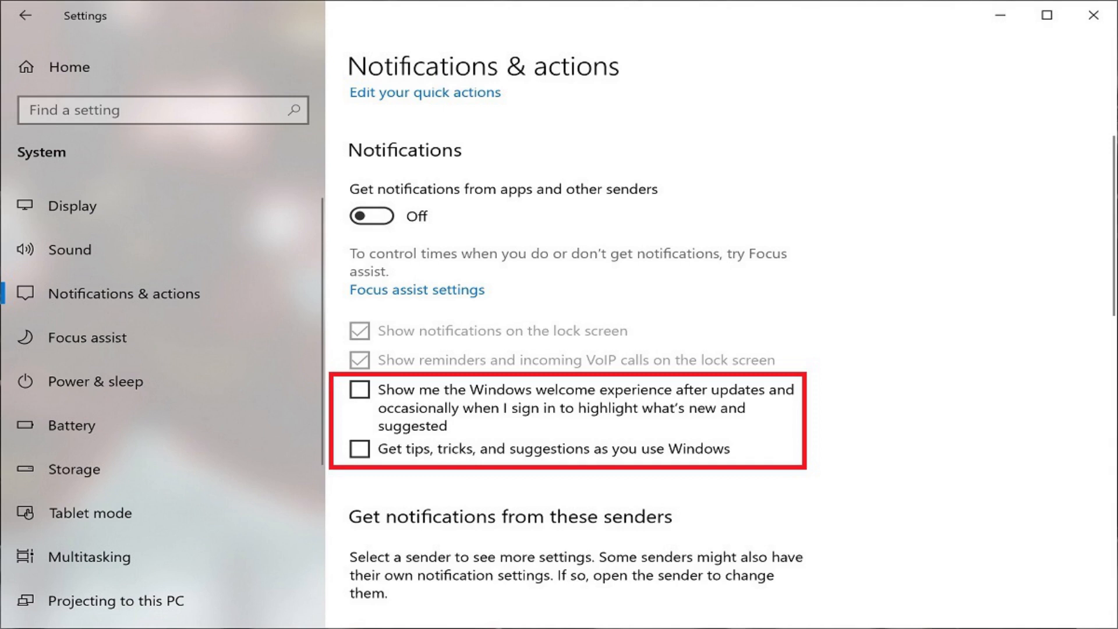
- Switch 'Get notifications from apps and other senders' back On and scroll to the sender list
left_click(370, 216)
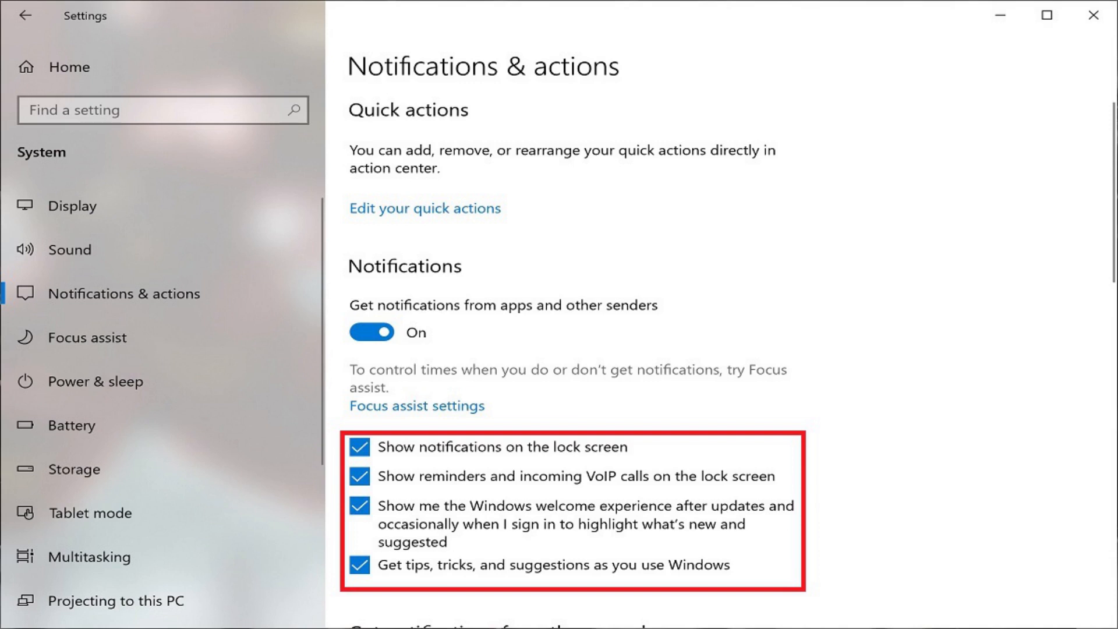
scroll("down", 3)
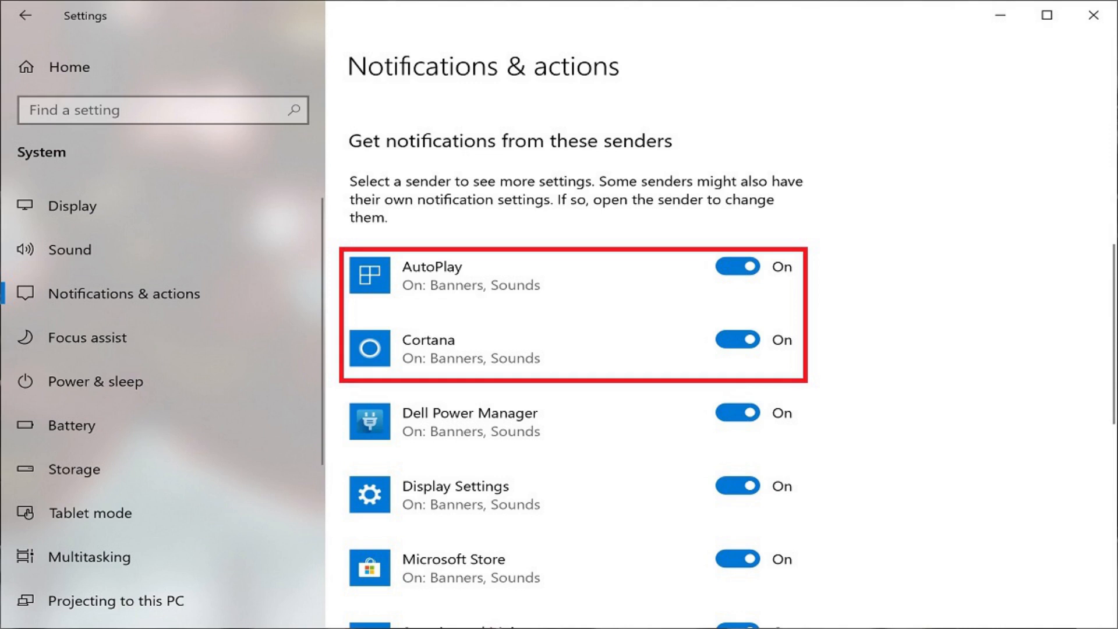
- Switch off notifications from the AutoPlay and Cortana senders
left_click(737, 266)
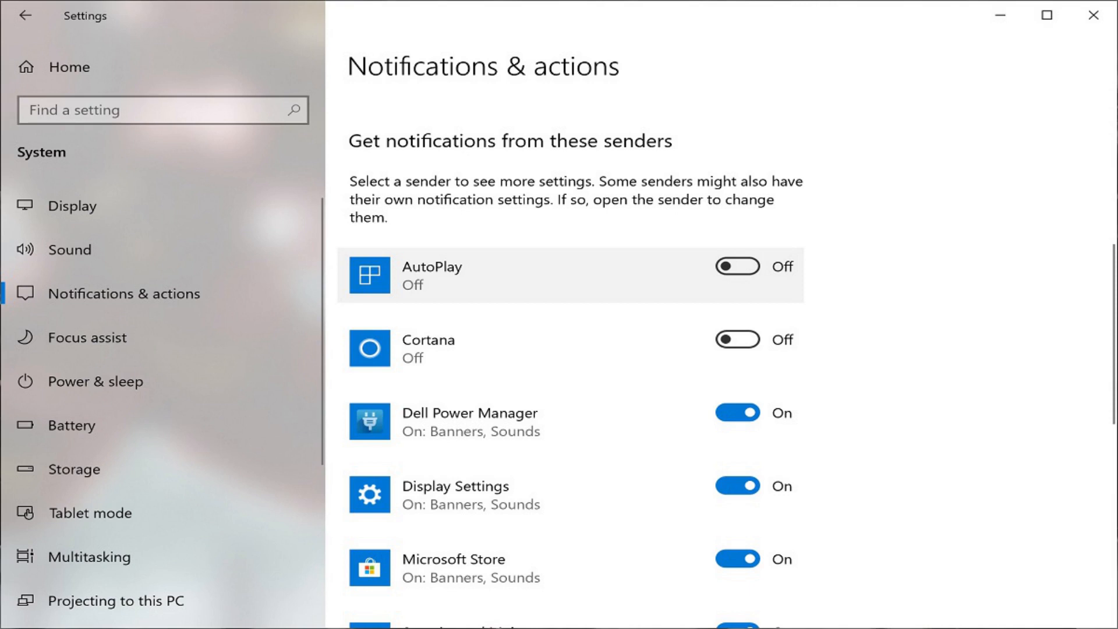